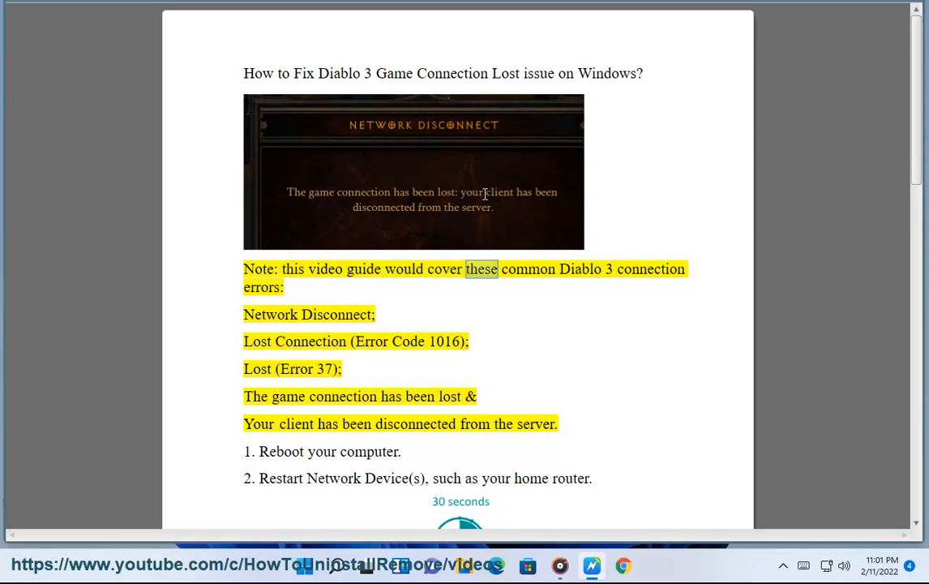
Step: Highlight words such as 'Network' and 'lost' in the guide's connection-error list while reading
double_click(270, 314)
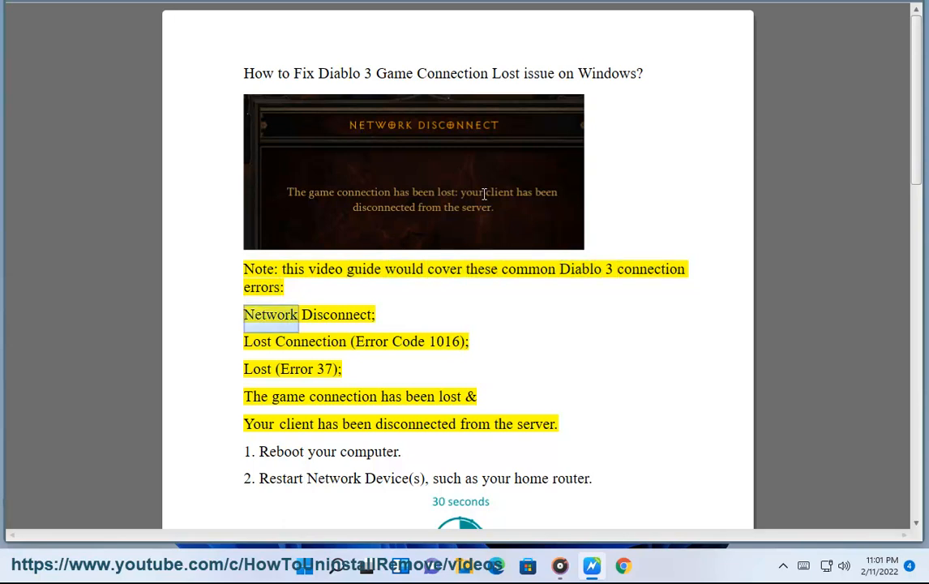
double_click(409, 341)
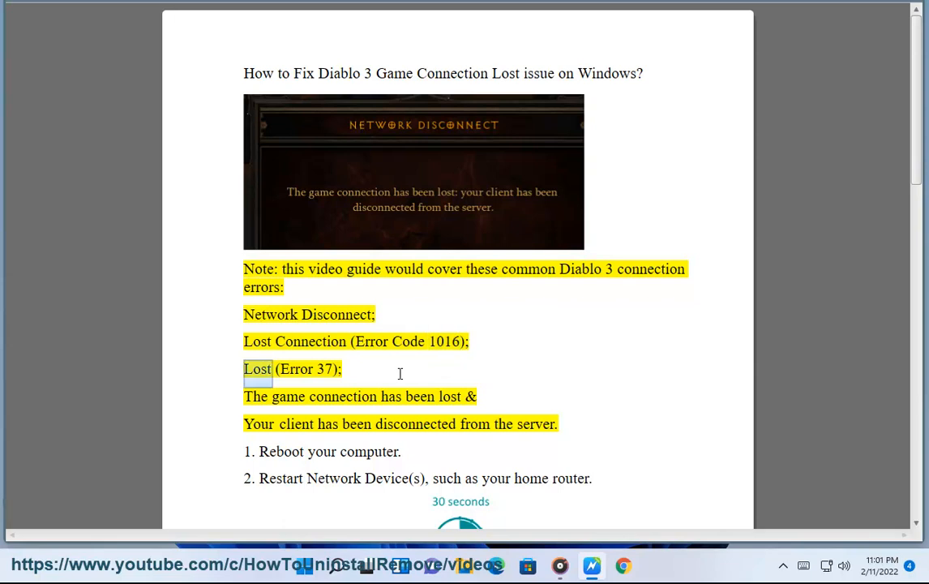
double_click(450, 397)
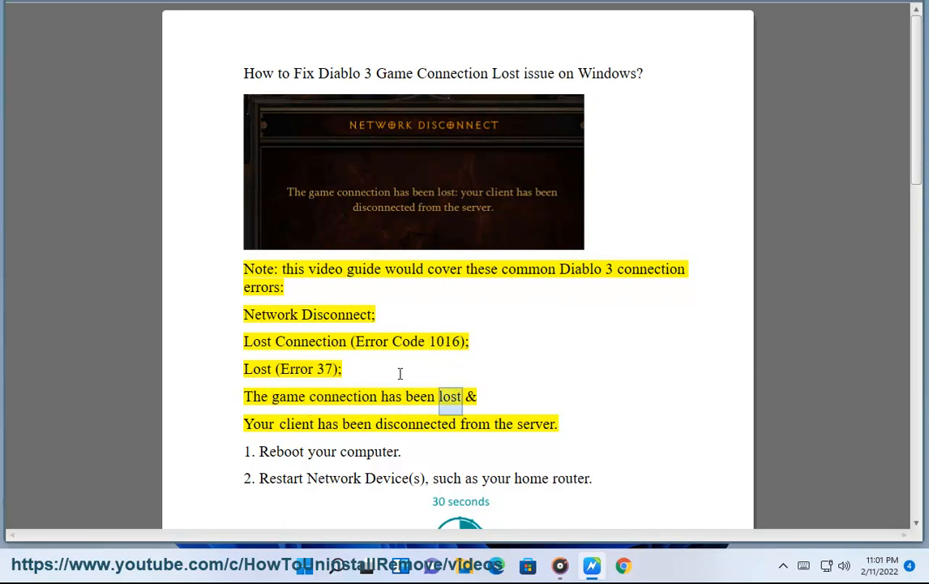
double_click(534, 424)
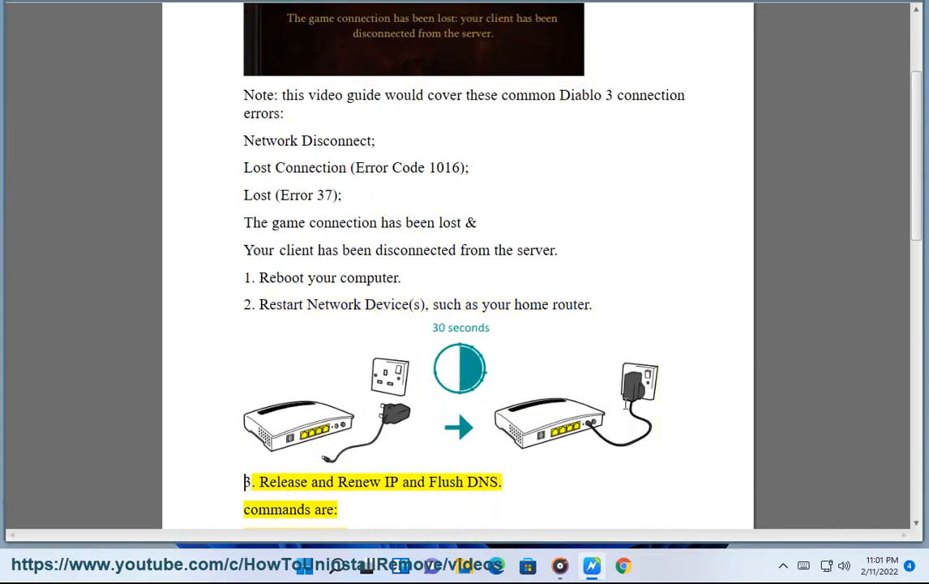
Step: Run Command Prompt as administrator, approve UAC, and close the Avast Driver Updater window
right_click(675, 170)
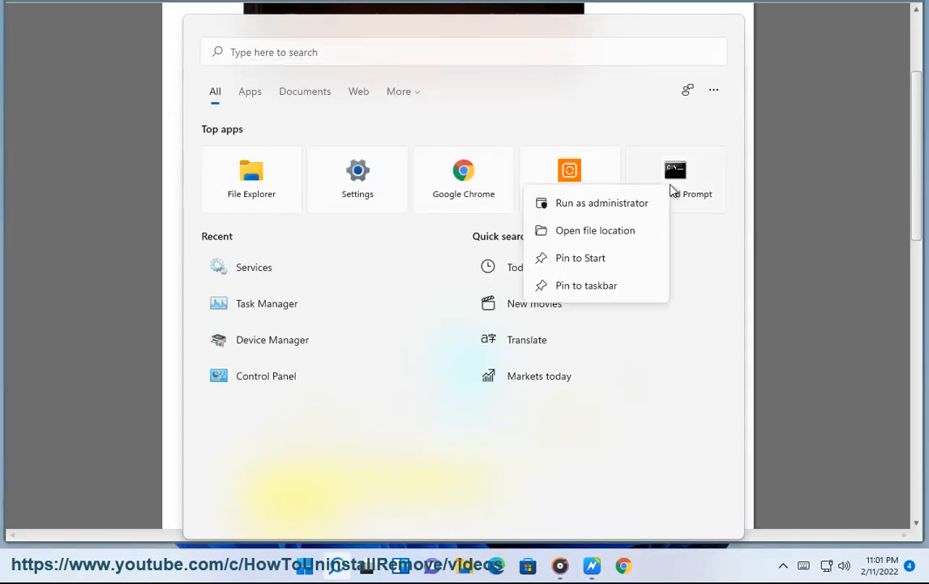
click(601, 203)
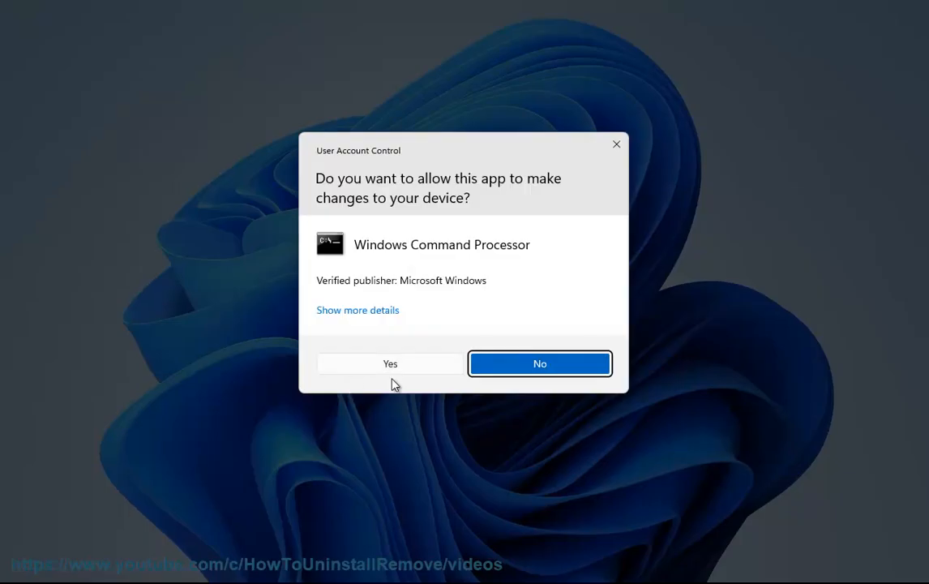
click(389, 363)
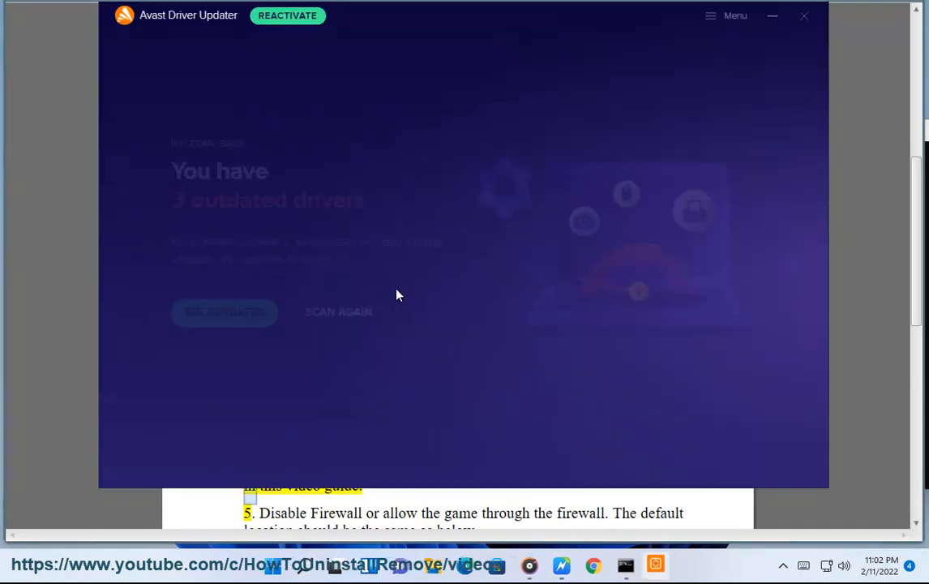
click(338, 312)
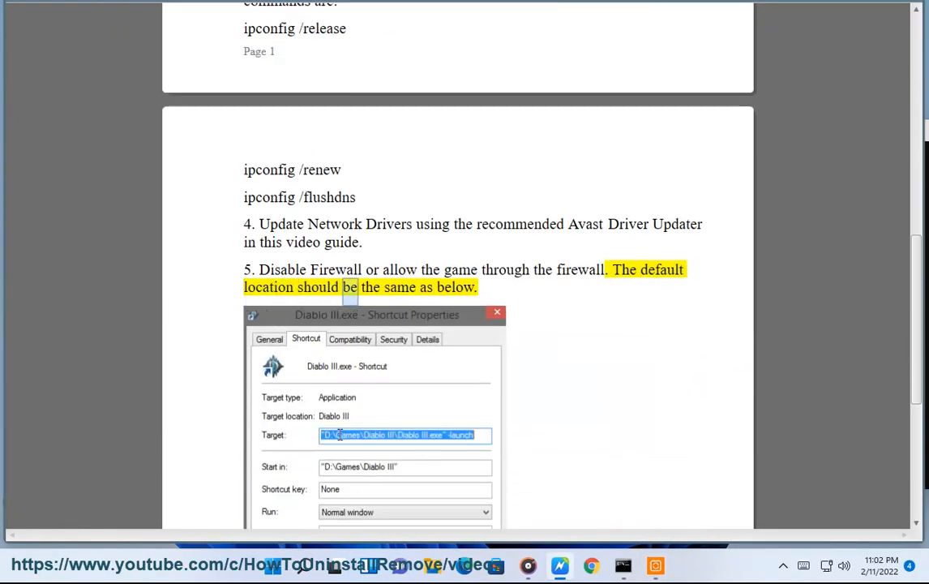
Step: Scroll past the Diablo III shortcut properties screenshot to step 6, Windows Clean Boot
scroll(down, 3)
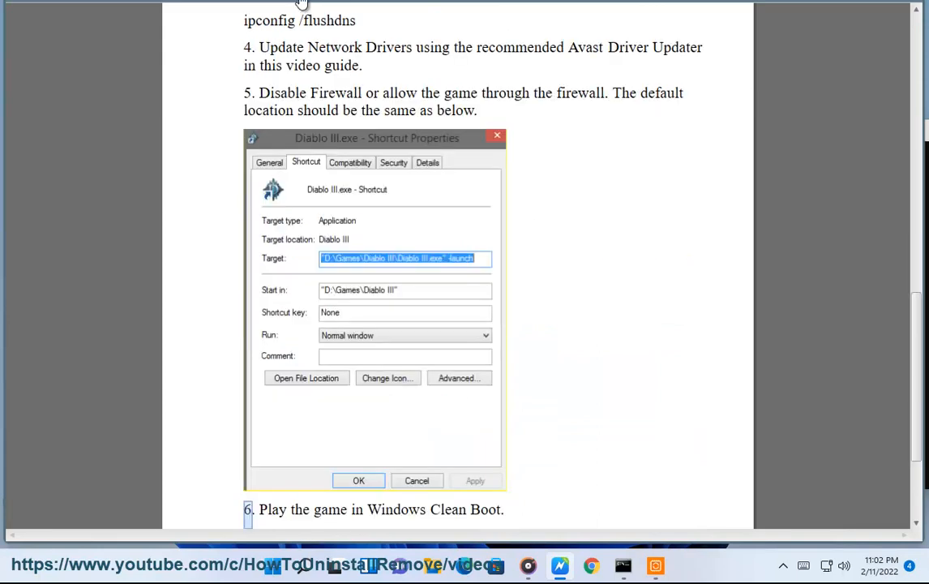
mouse_move(363, 81)
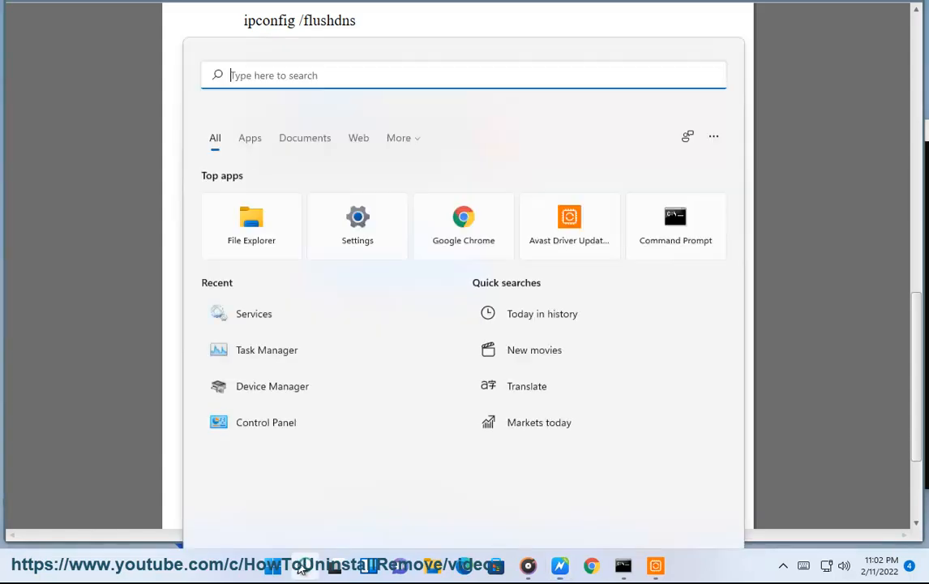
click(265, 422)
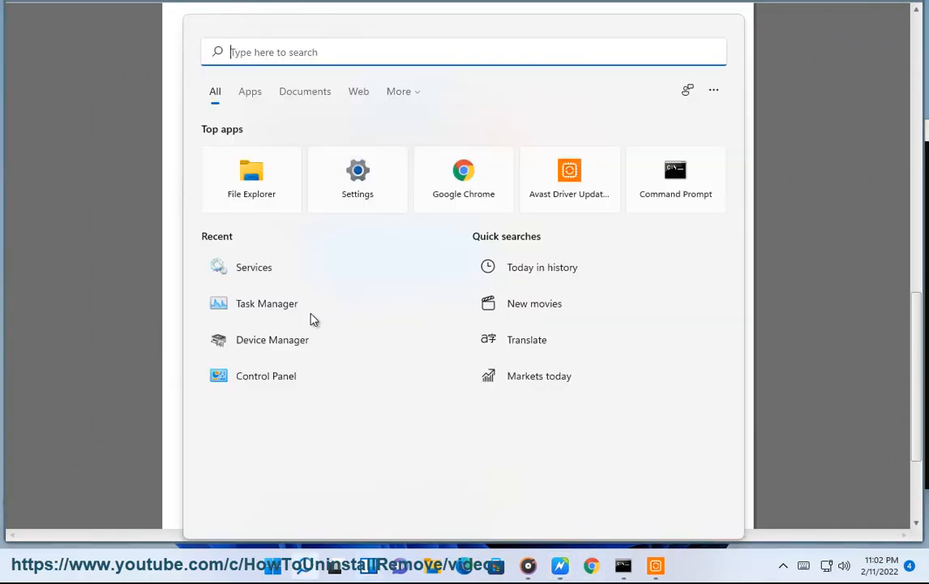
Step: Go through Control Panel's System and Security to the Windows Defender Firewall allowed apps list
click(265, 375)
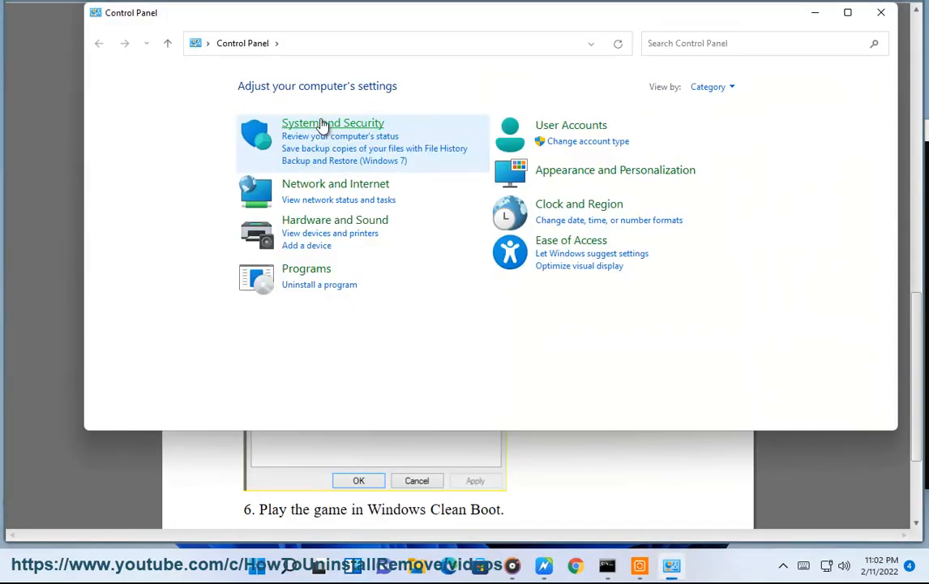
click(332, 122)
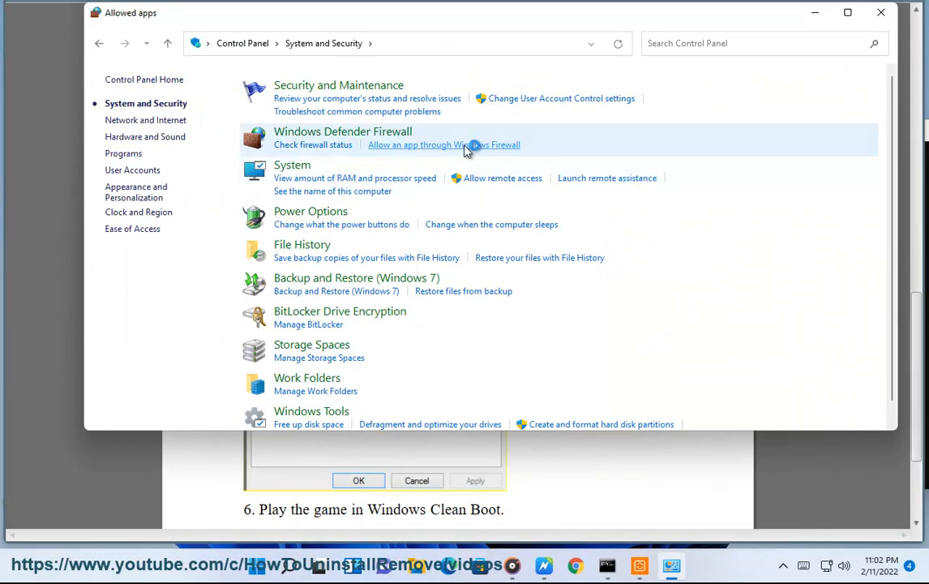
click(443, 144)
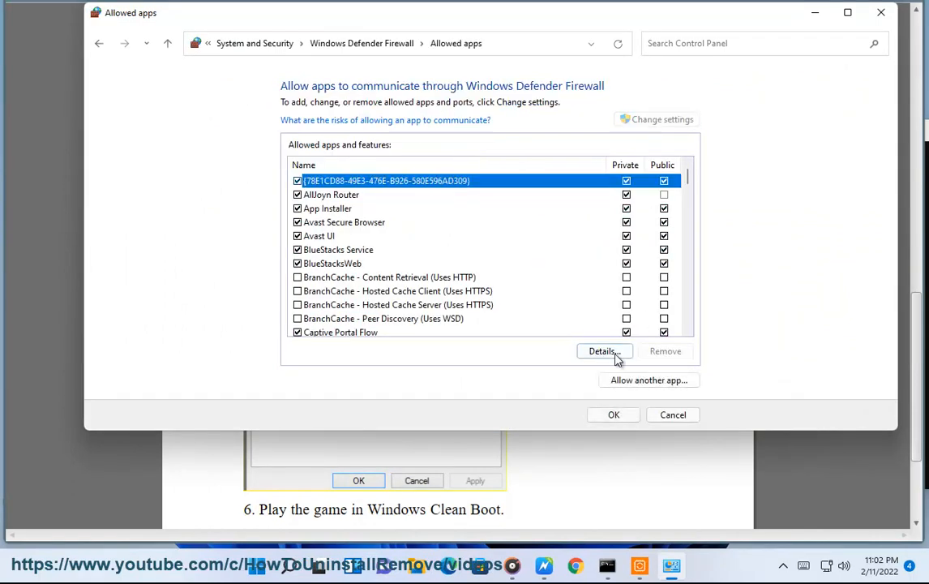
Step: Start adding another app, browse for the game's program file, then cancel
click(648, 380)
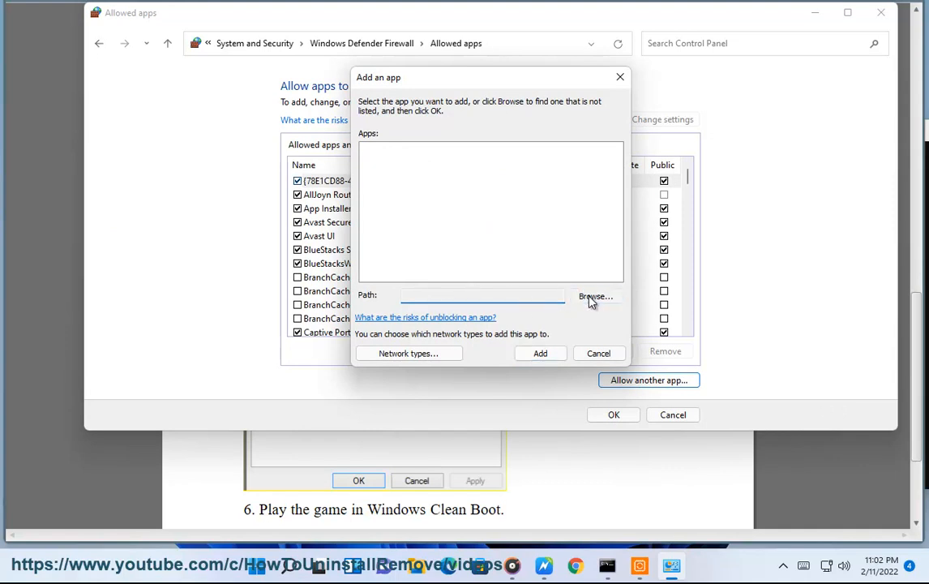
click(596, 296)
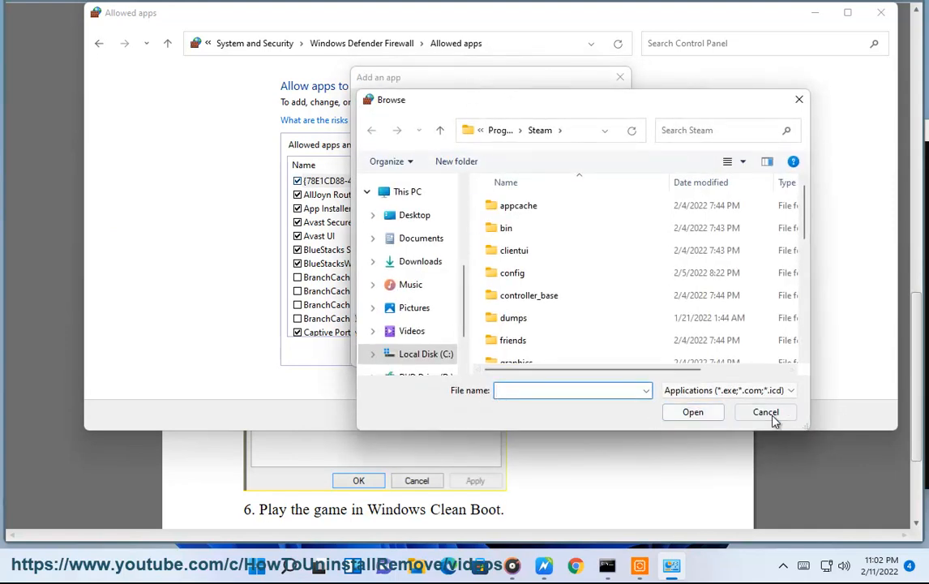
click(765, 412)
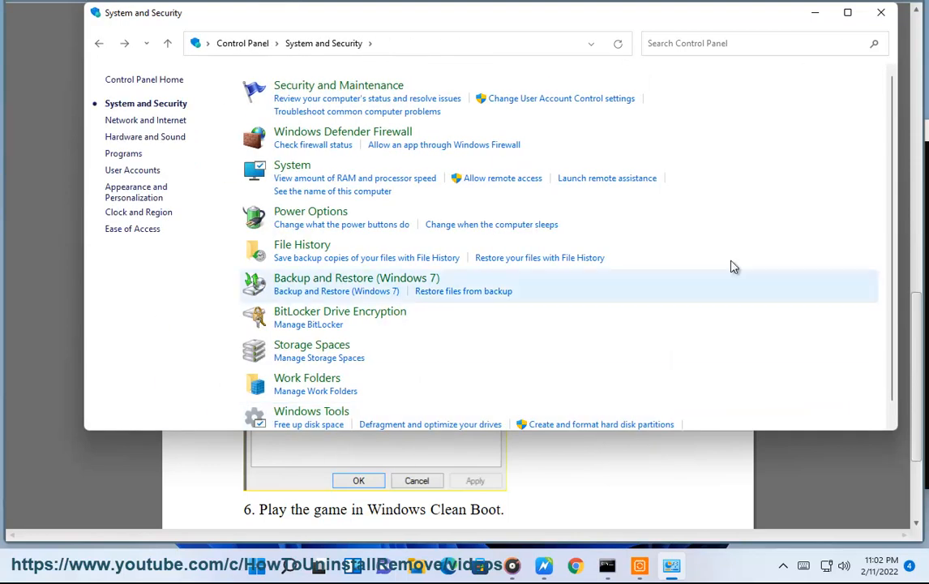